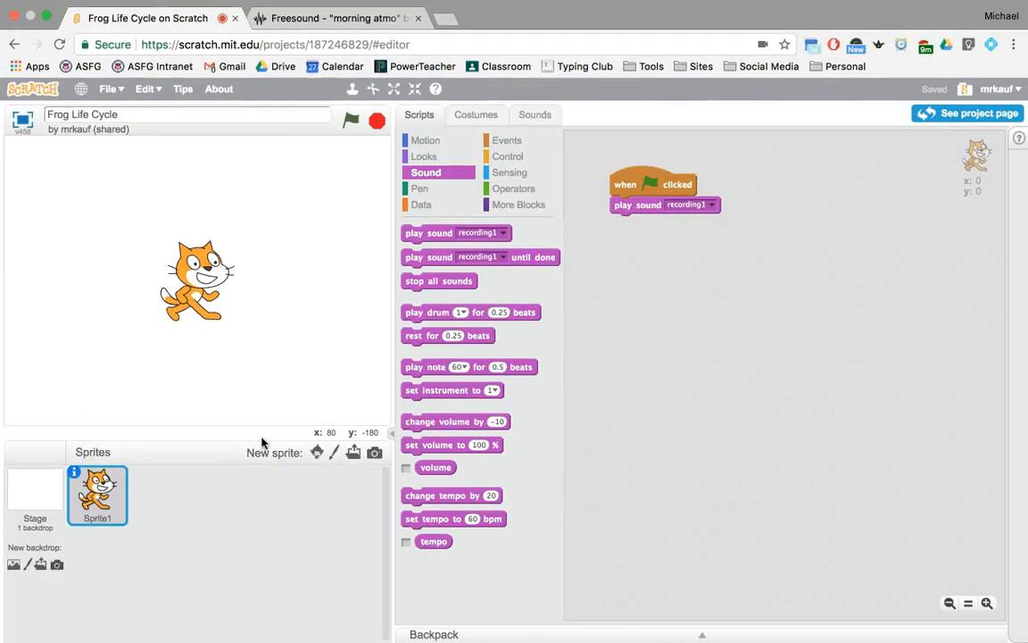
Show the cat sprite's sounds with the recording1 waveform displayed
left_click(535, 114)
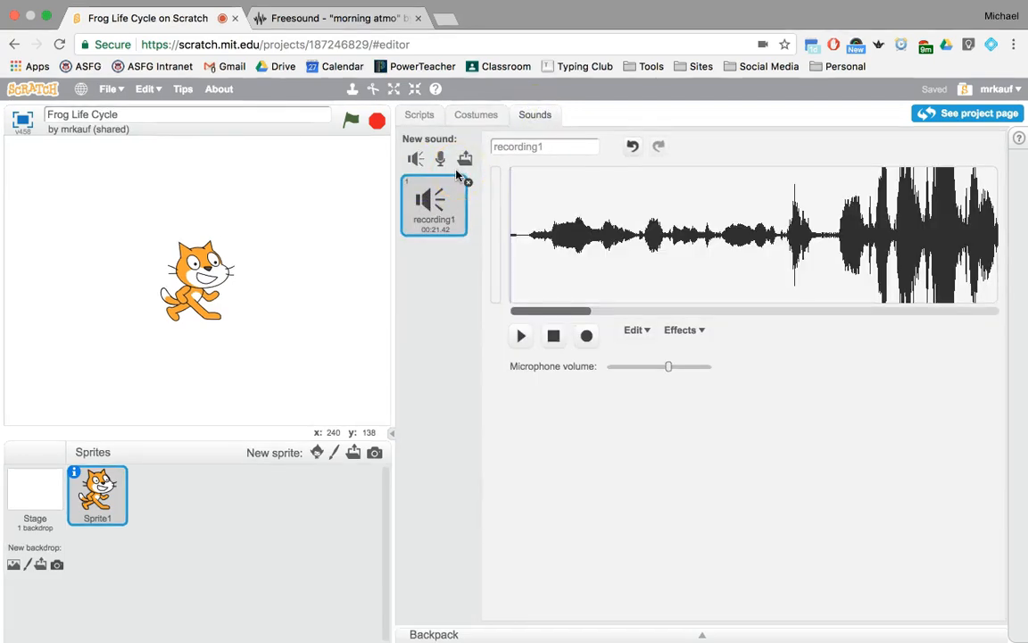
mouse_move(414, 159)
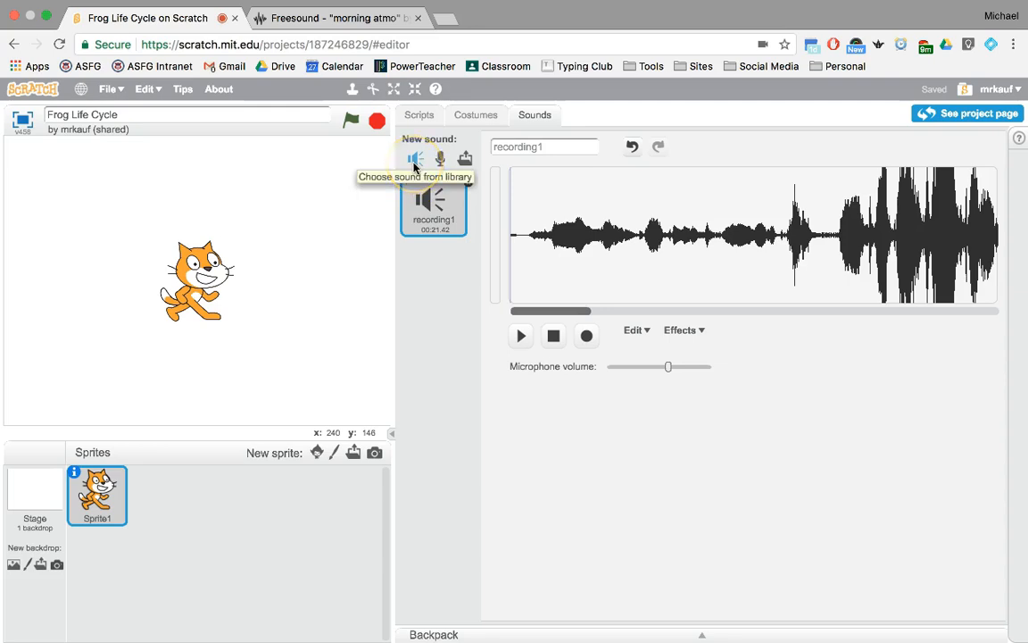
mouse_move(439, 158)
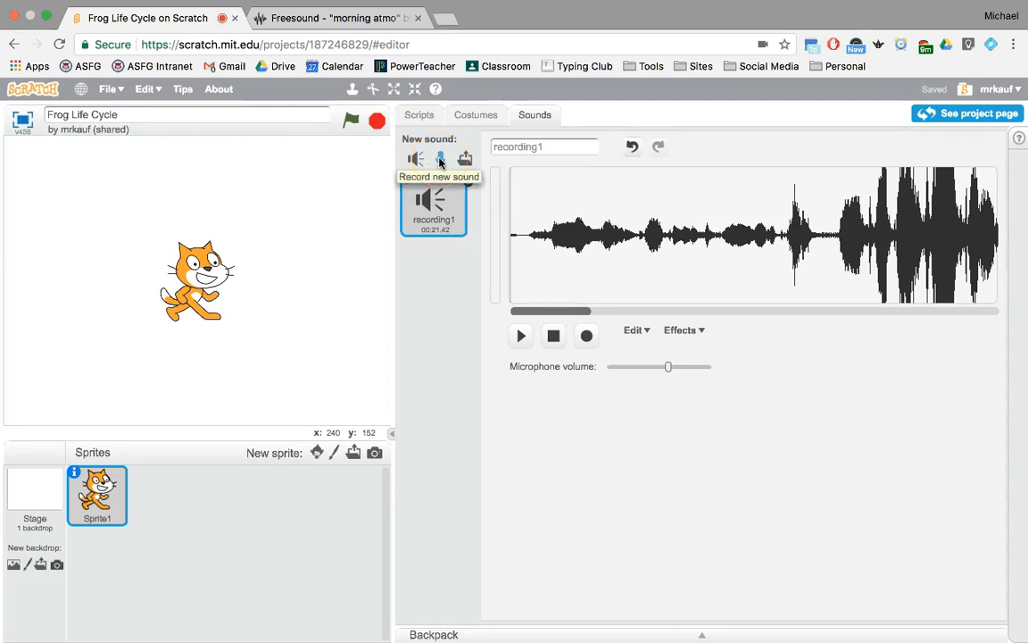
mouse_move(464, 159)
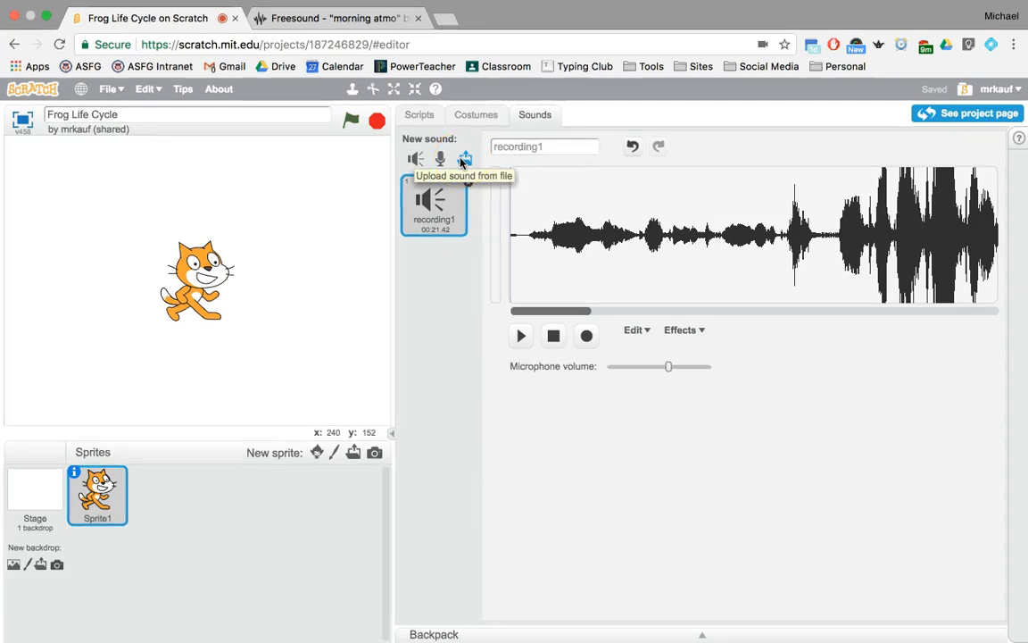
Start uploading a sound file from the computer, browsing the Desktop for the .wav file
left_click(464, 157)
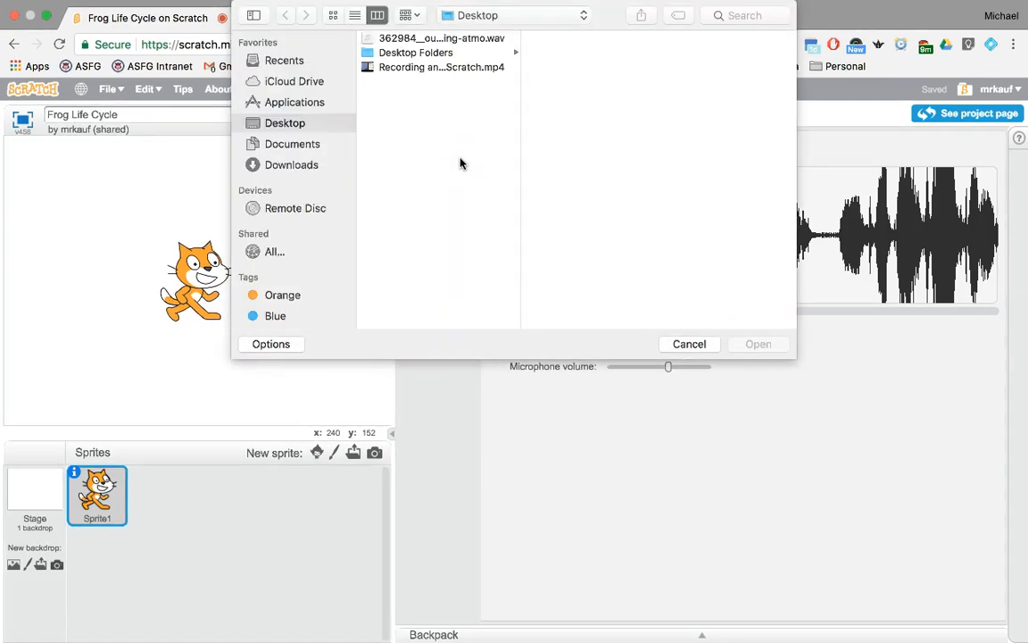
mouse_move(314, 41)
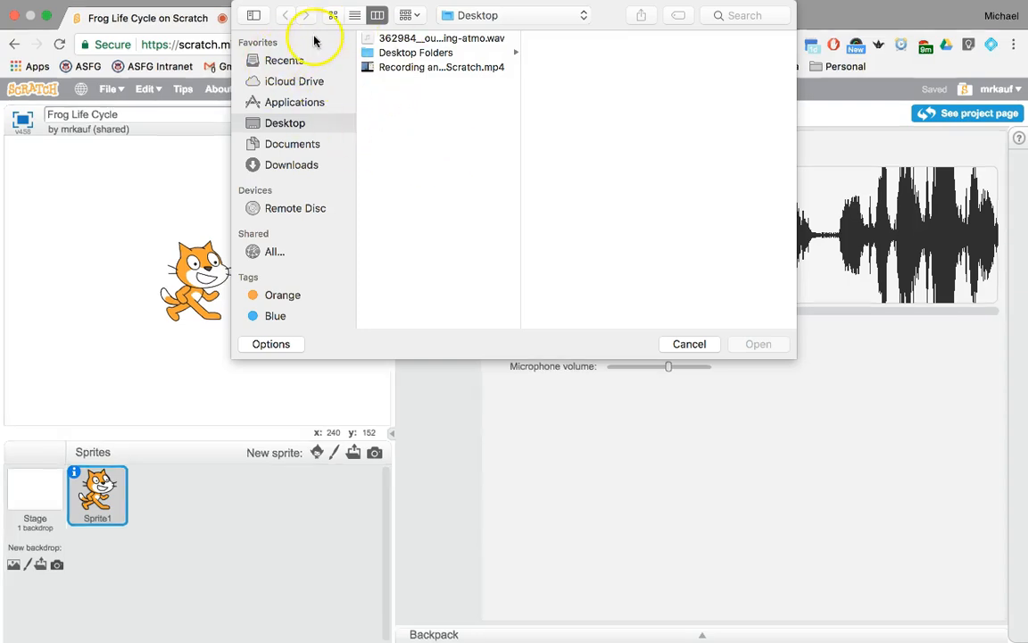
mouse_move(294, 121)
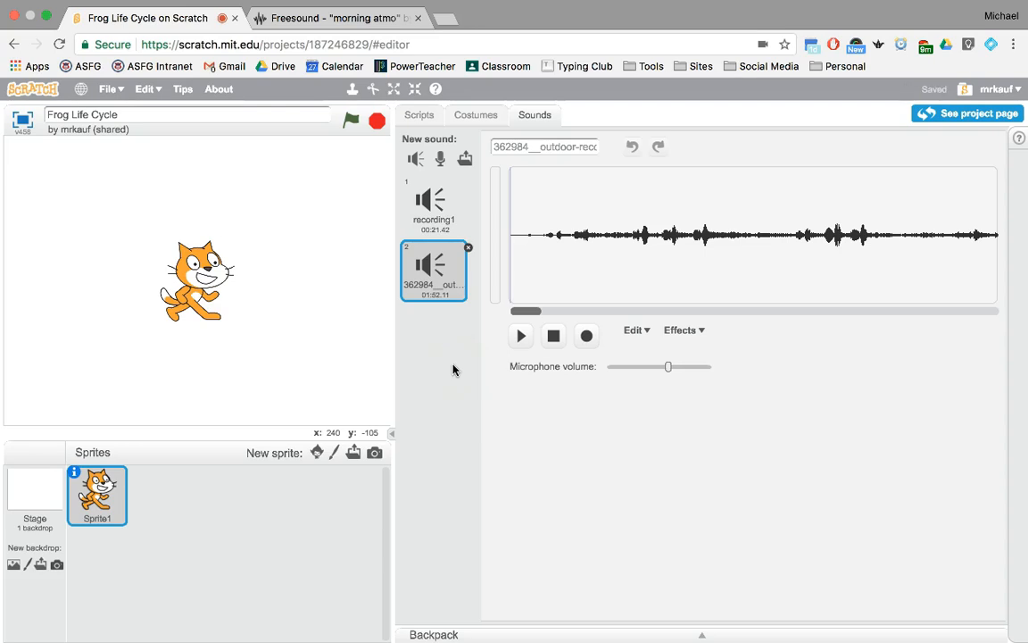
Switch the play sound block from recording1 to the uploaded morning-atmo recording and run the project
left_click(418, 114)
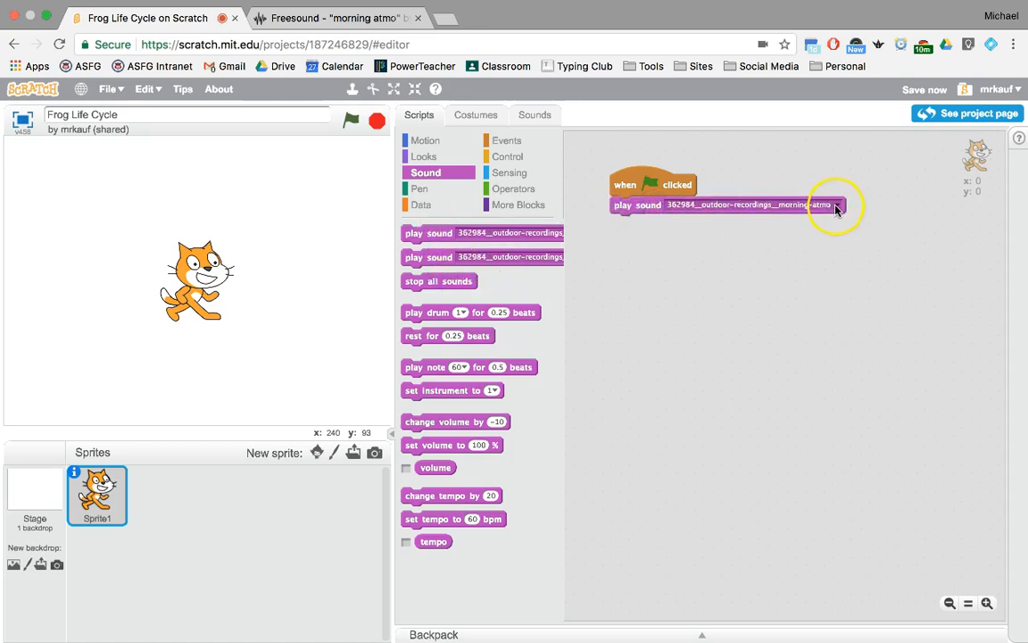
left_click(835, 204)
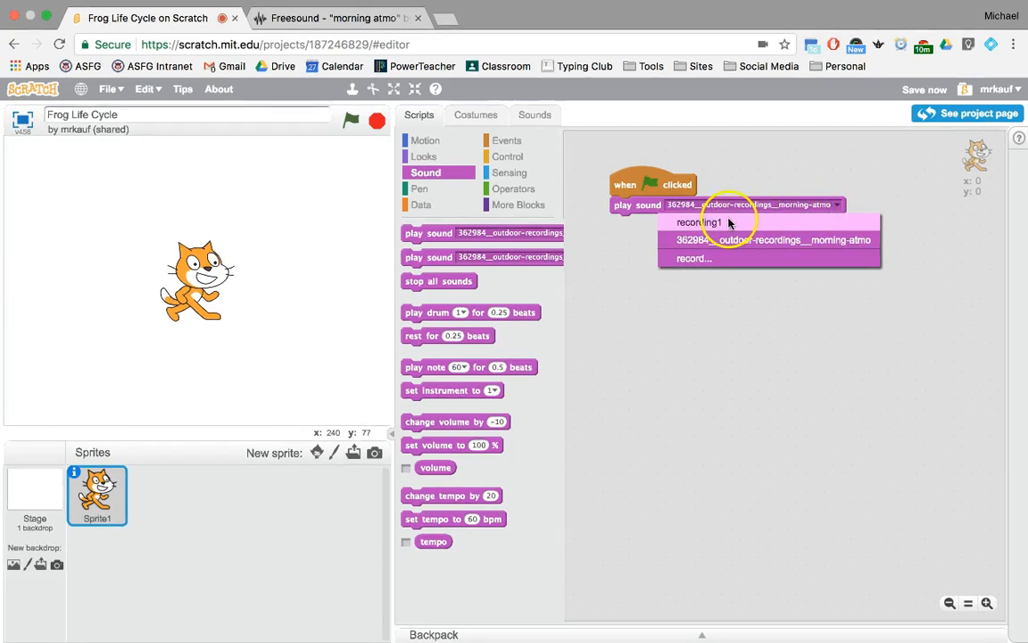
left_click(771, 239)
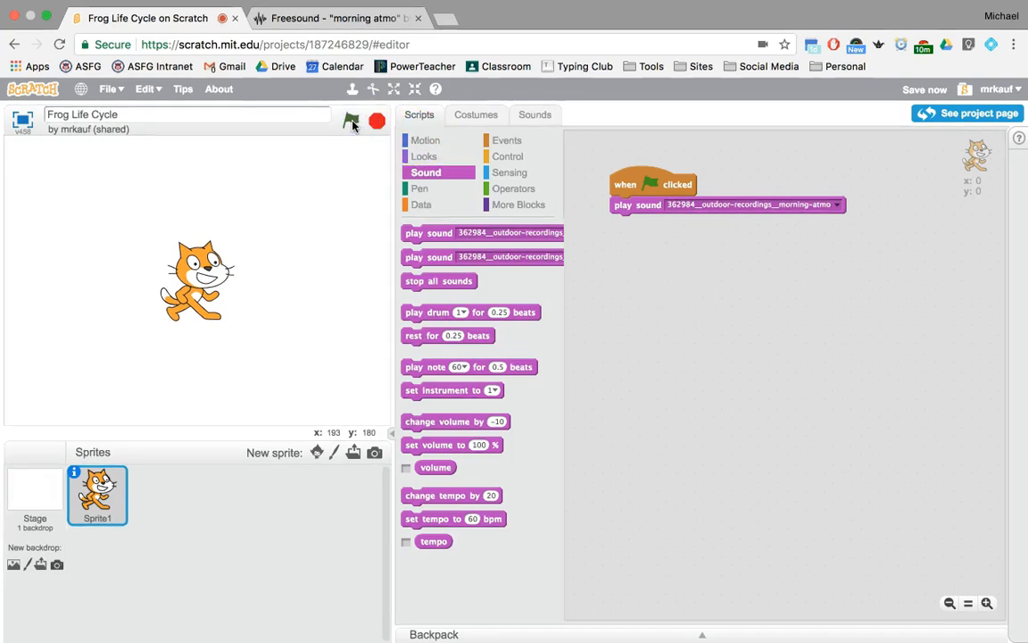
left_click(374, 122)
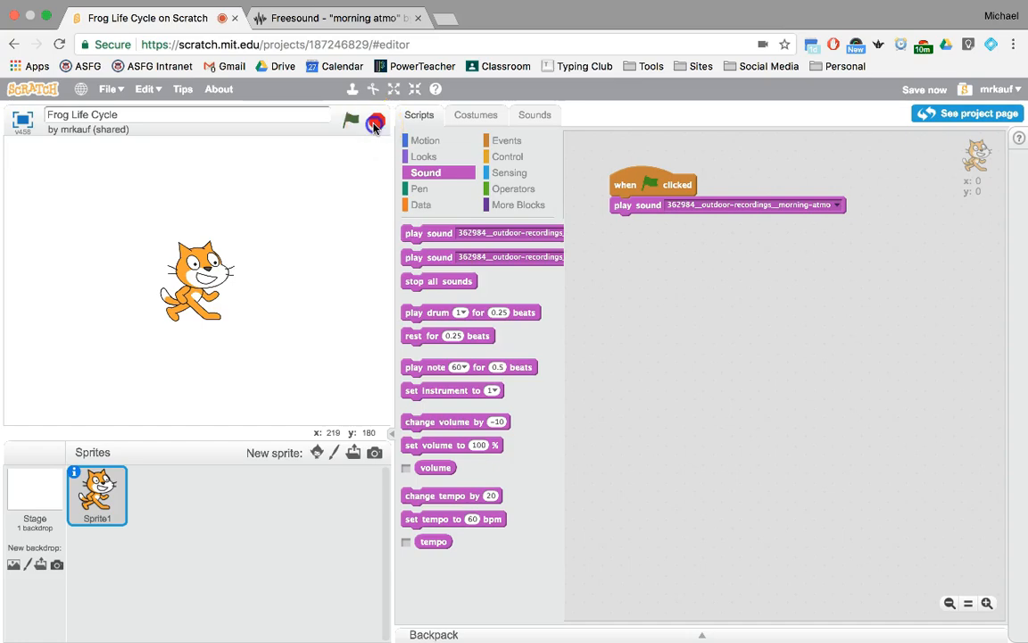